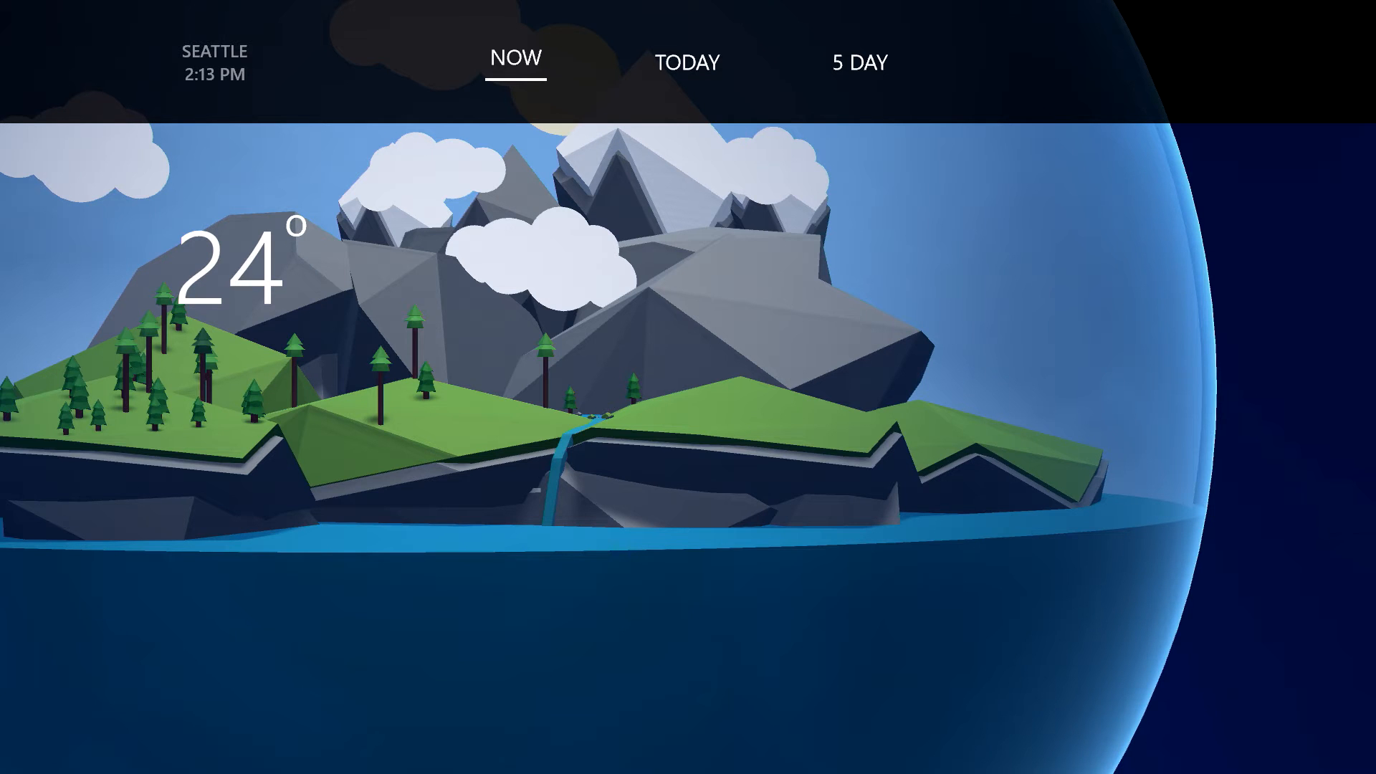
Step: Show today's time-of-day forecast in Atmosphere, then move to the Unity scene and WeatherController.cs
left_click(688, 63)
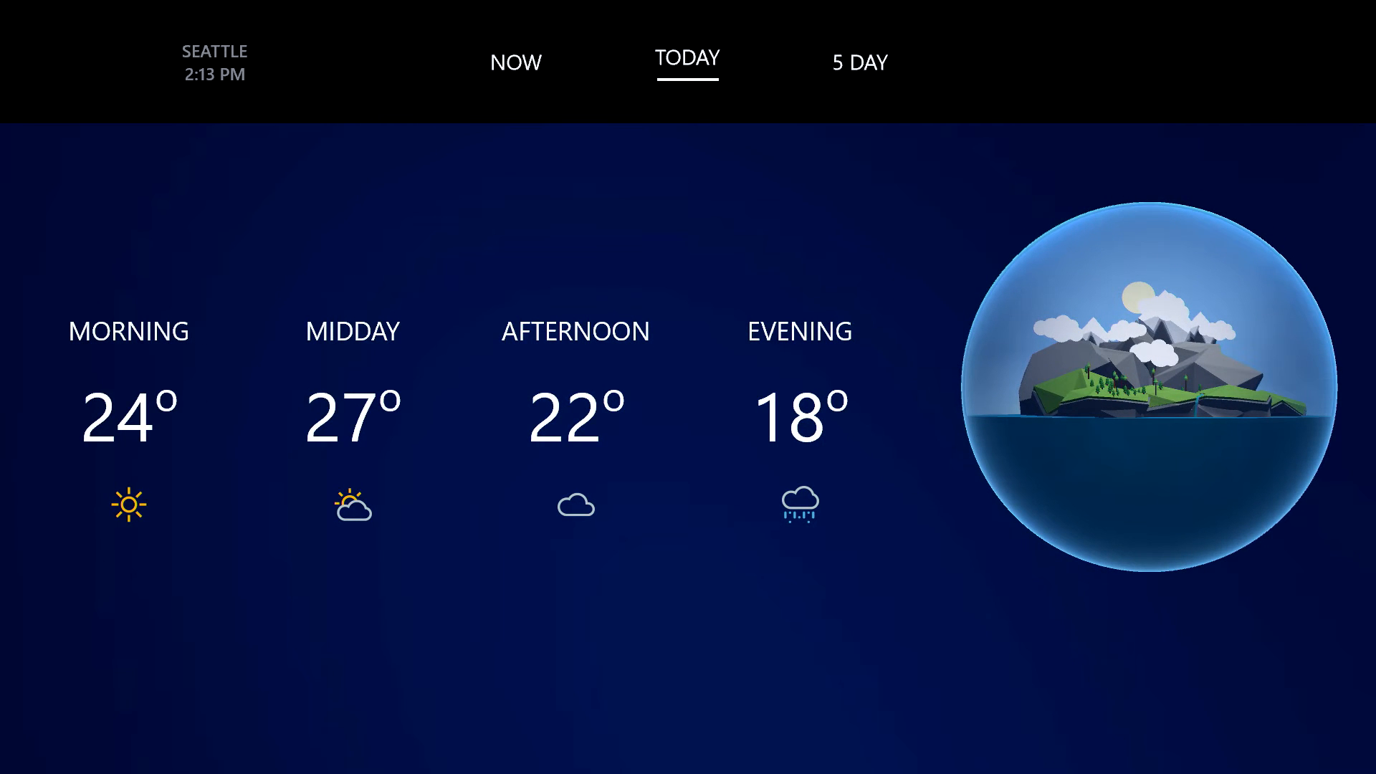
left_click(859, 63)
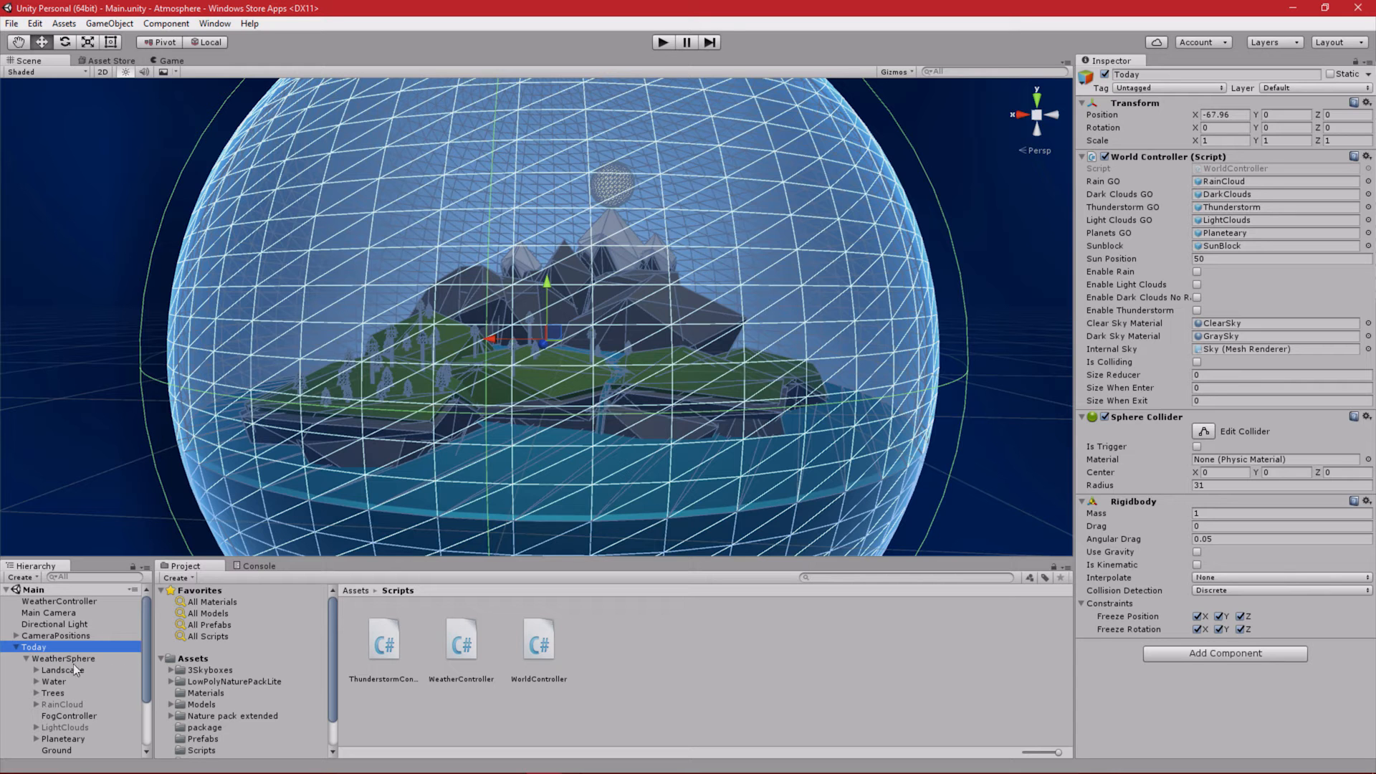
left_click(62, 669)
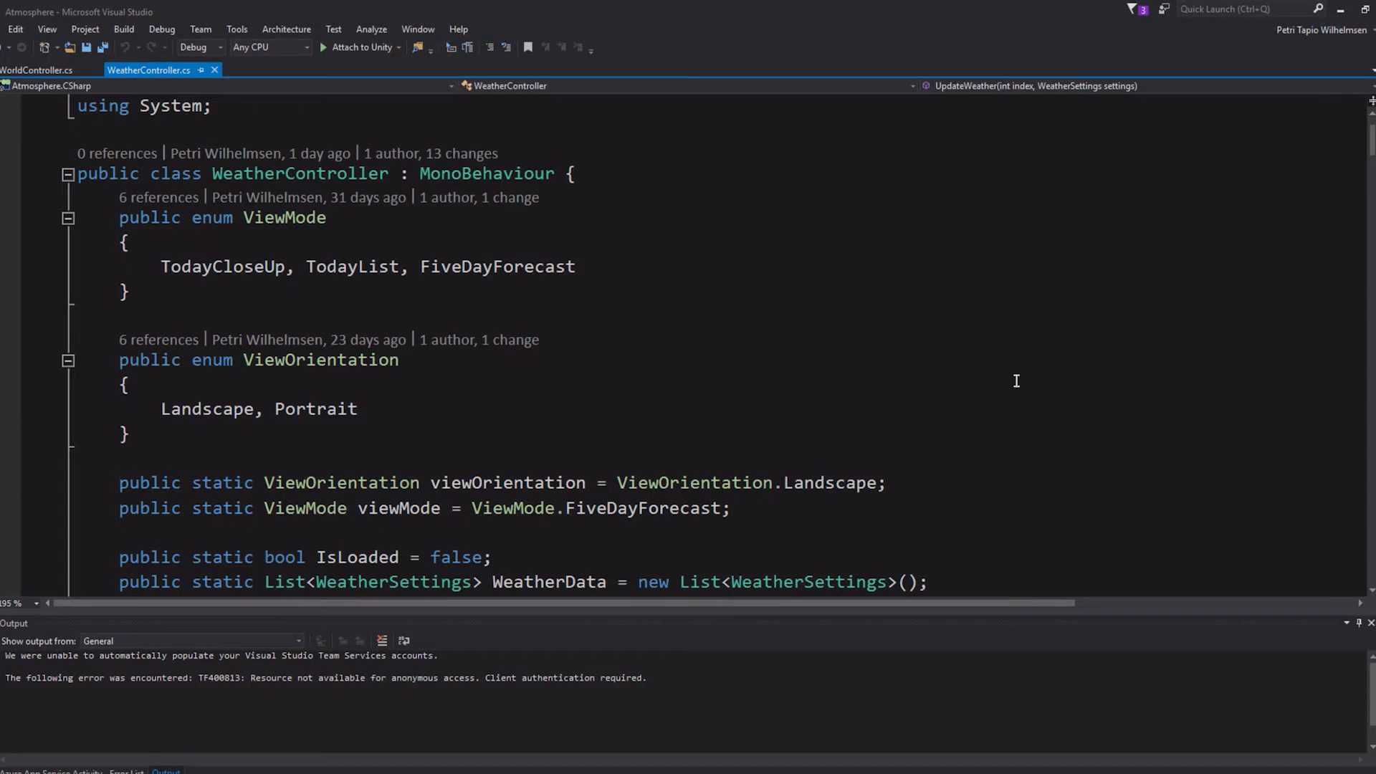
scroll("down", 3)
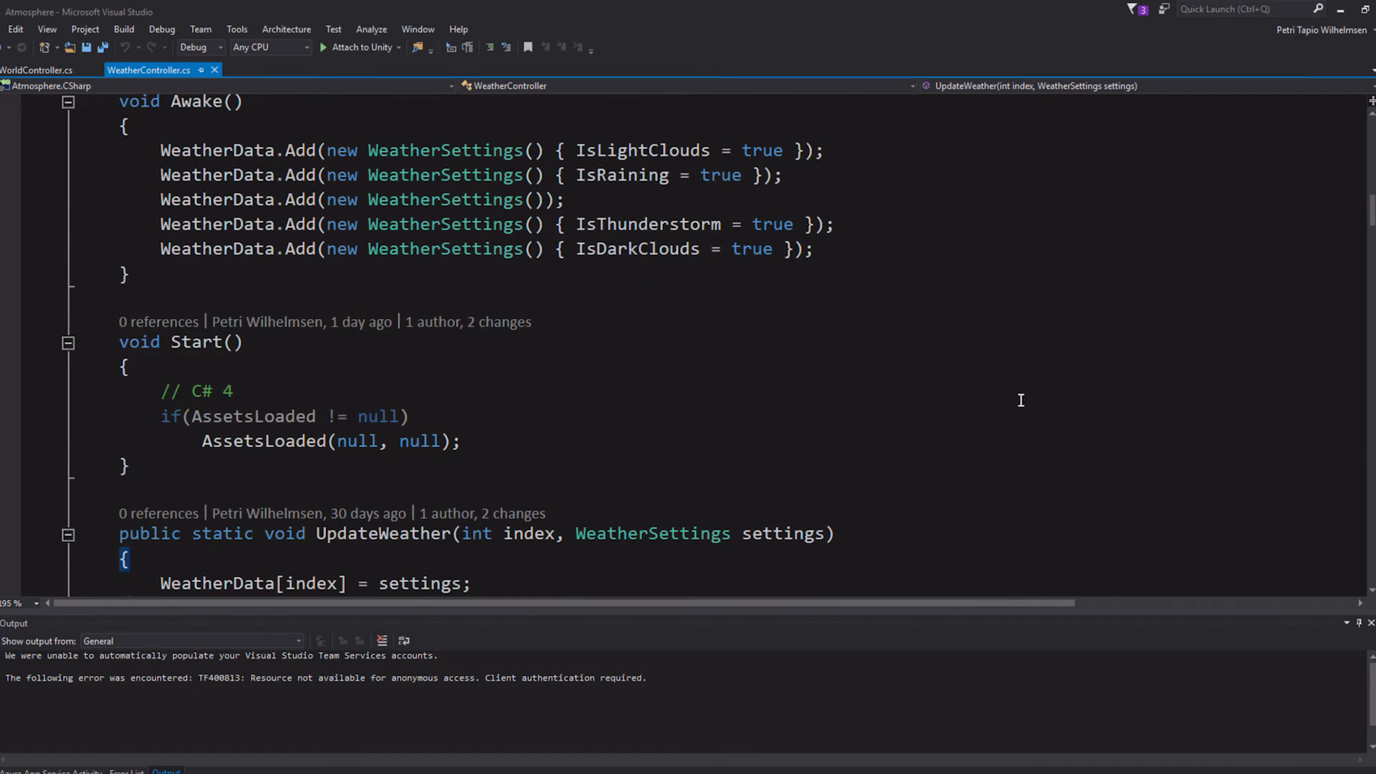
scroll("down", 3)
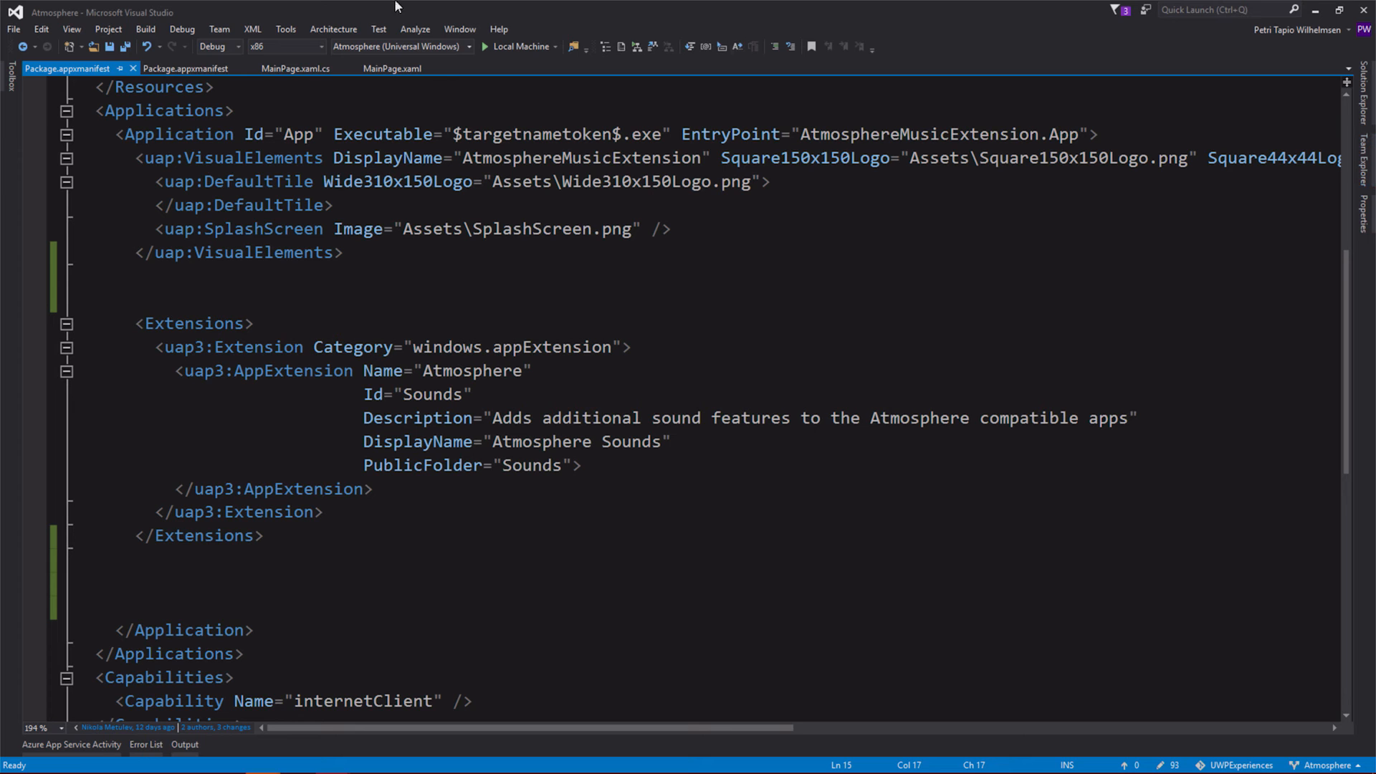
Step: Switch to the second Package.appxmanifest showing the host app's Extensions section
left_click(184, 69)
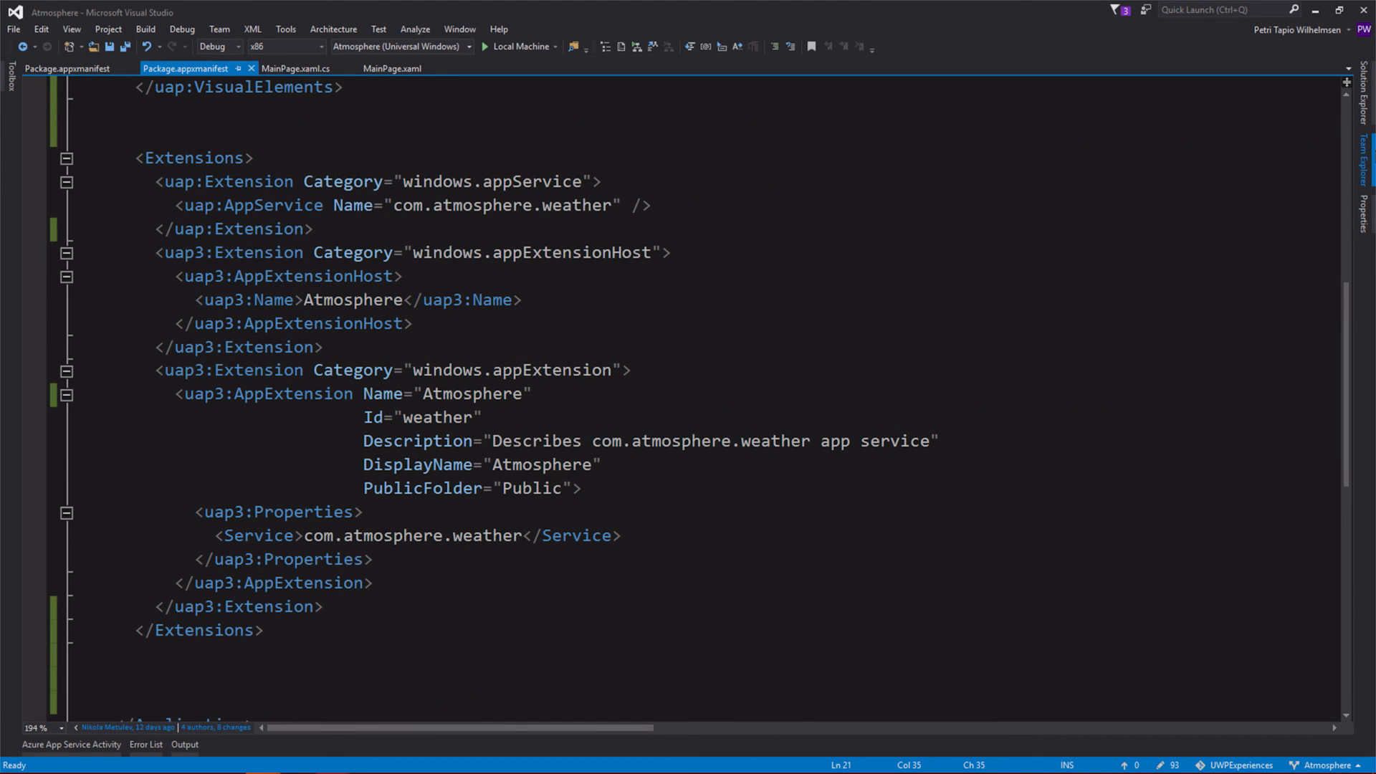